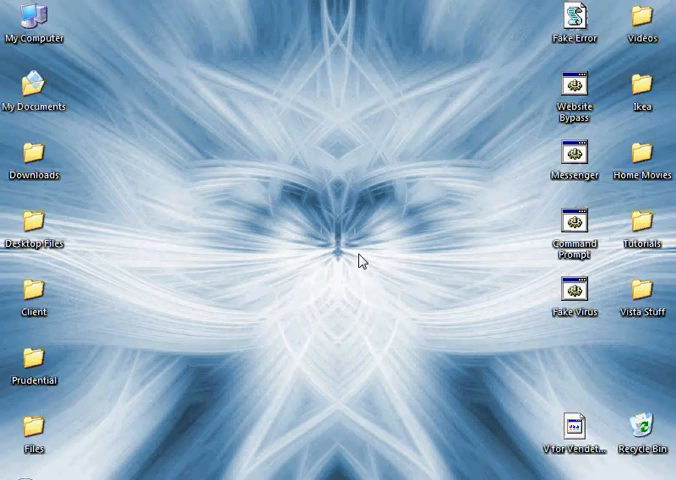
Browse from My Computer through C:, WINDOWS, system32 and drivers to the etc folder
double_click(33, 28)
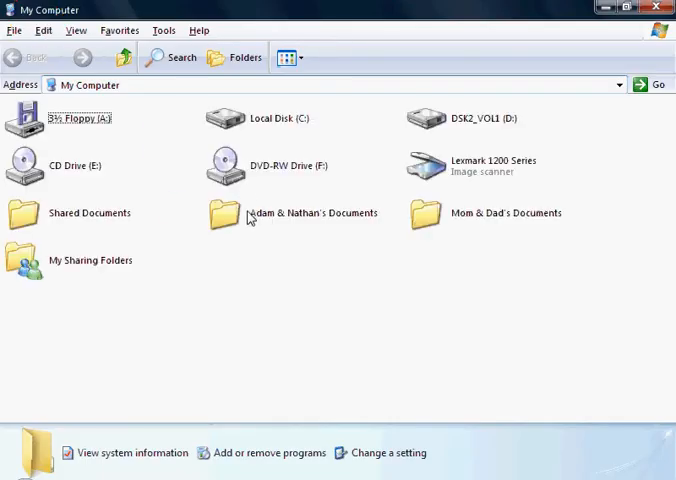
click(283, 117)
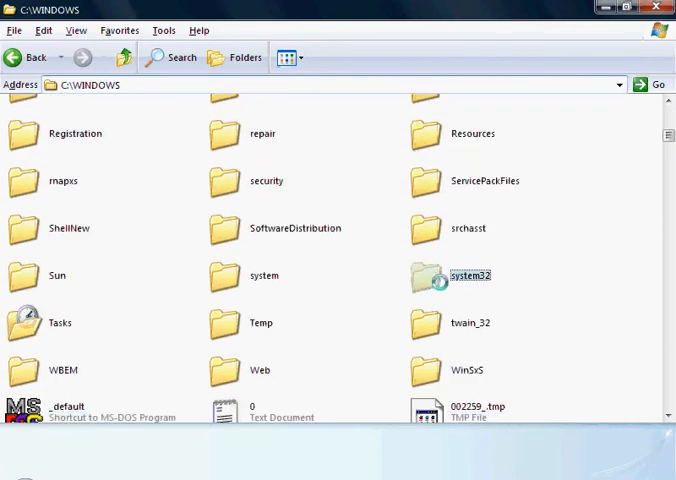
double_click(466, 275)
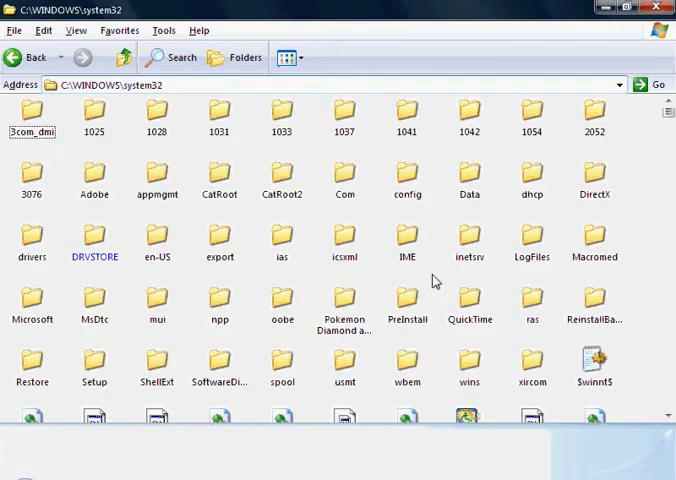
click(32, 235)
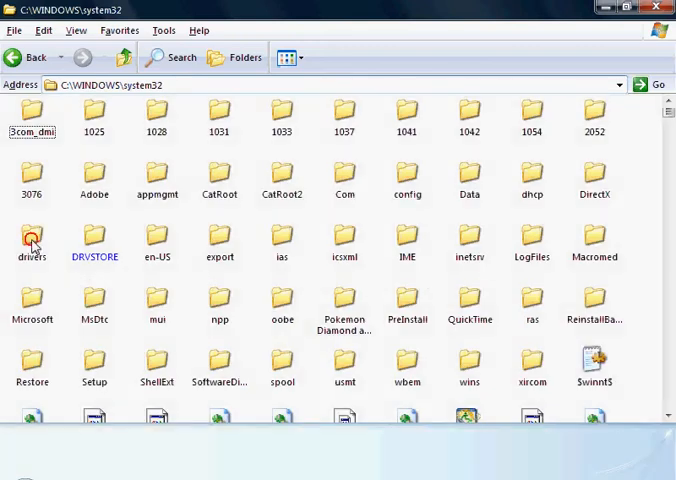
double_click(32, 240)
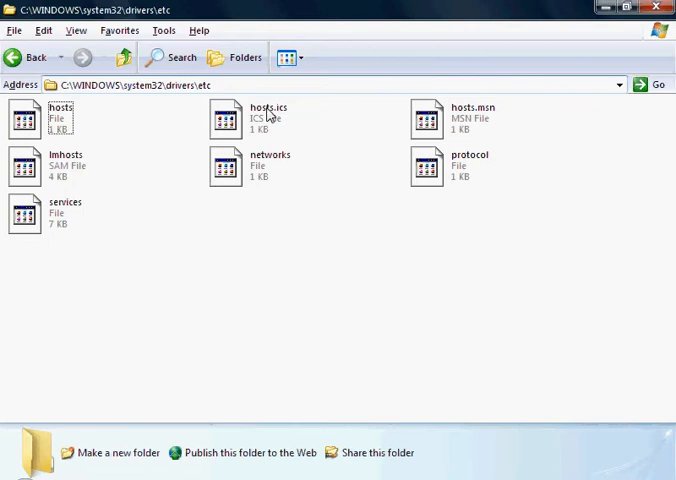
Open the hosts file in Notepad
click(25, 464)
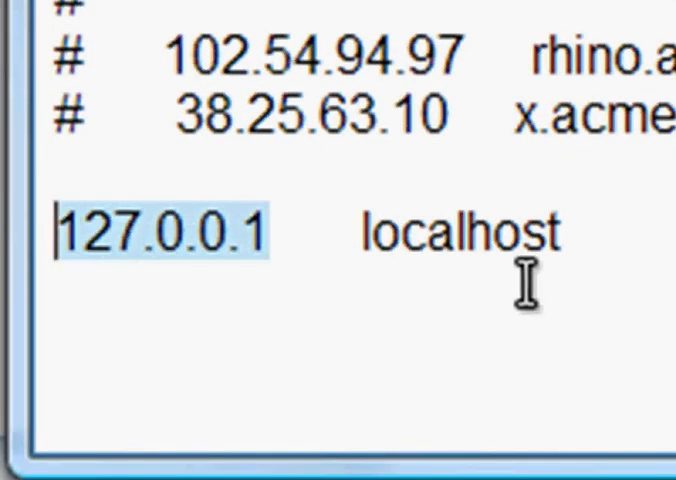
mouse_move(595, 240)
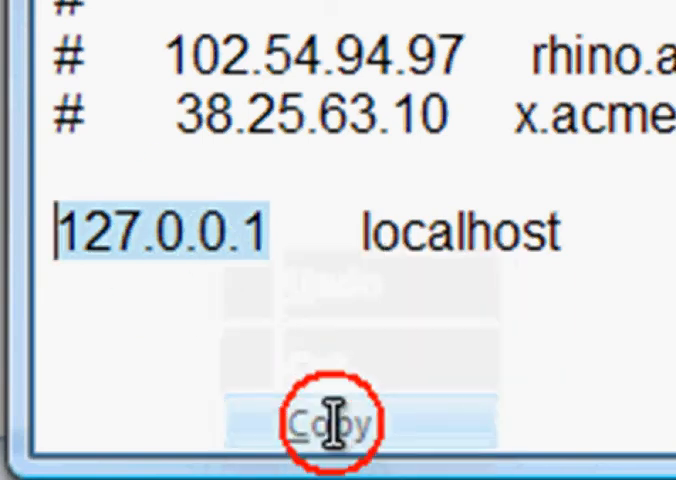
click(330, 420)
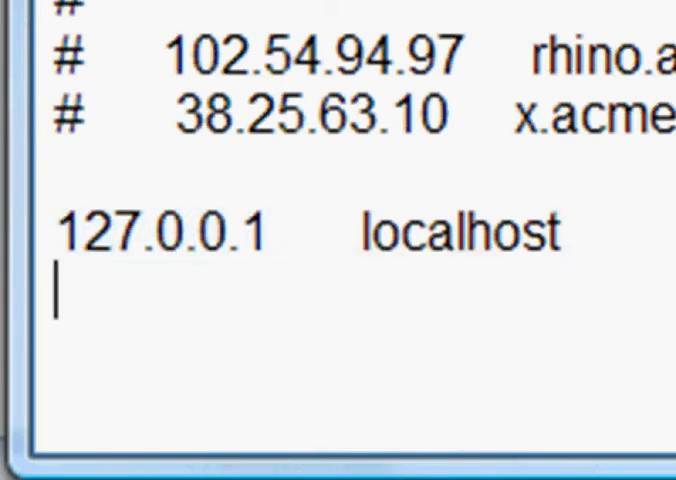
text(127.0.0.1)
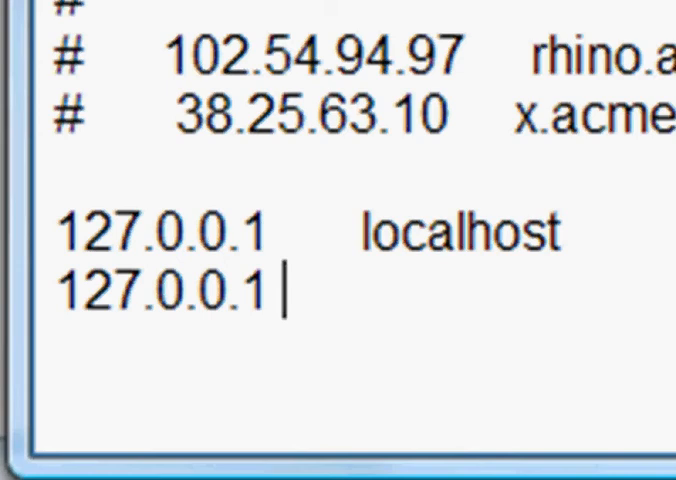
text(www.youtube.com)
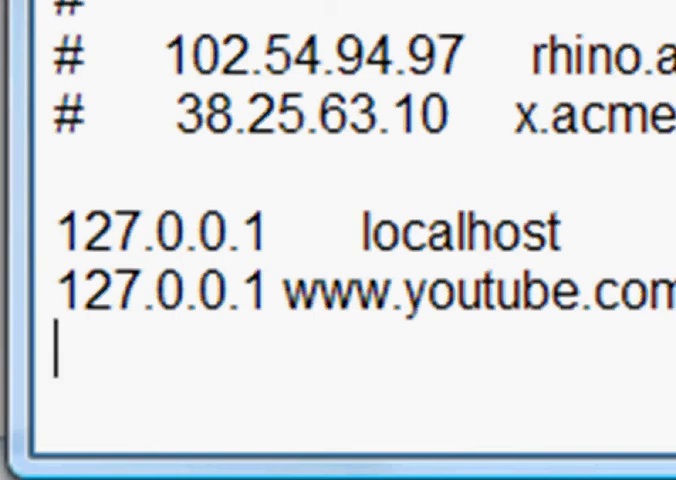
text(127.0.0.1)
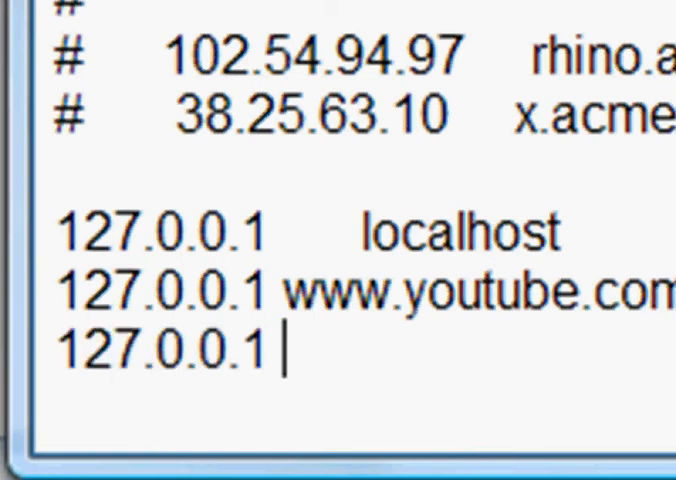
text(yo)
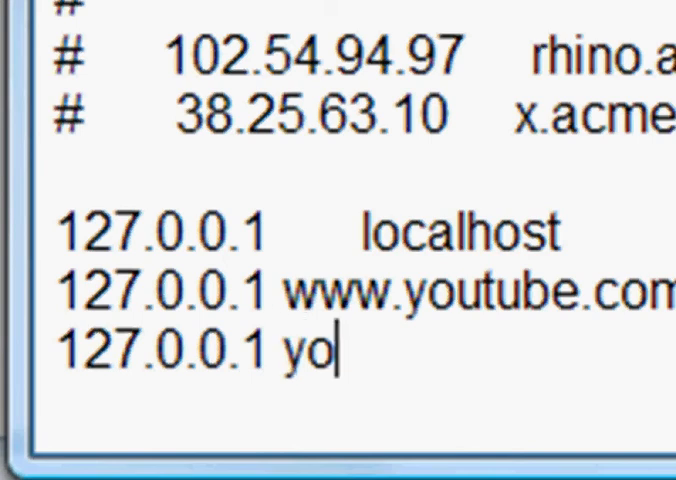
text(utube.com)
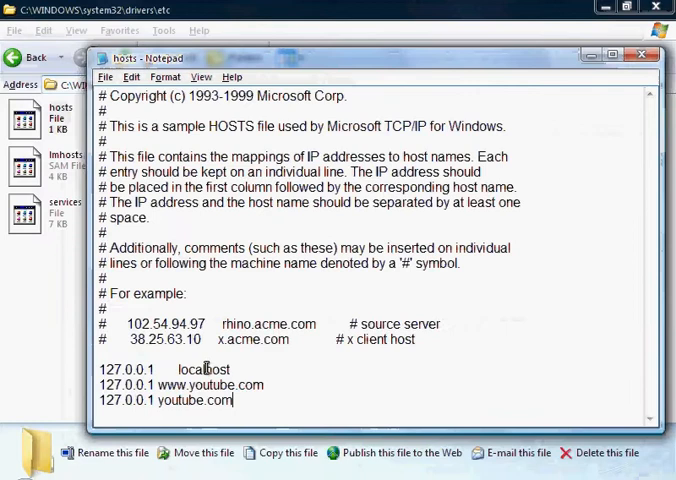
Open Notepad's File menu
click(105, 77)
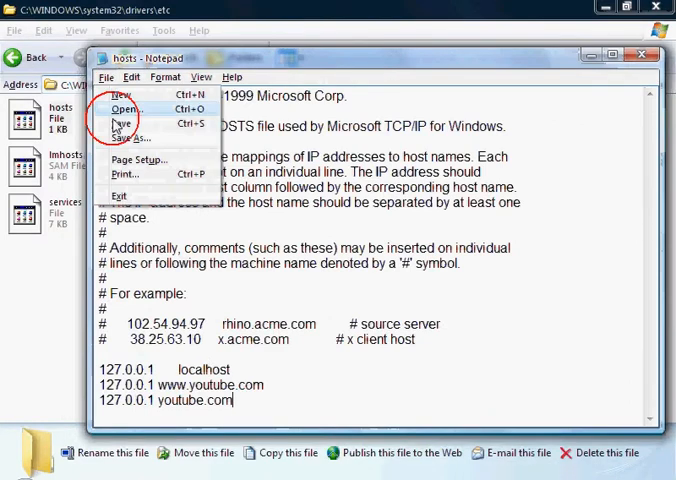
Save the edited hosts file
click(106, 76)
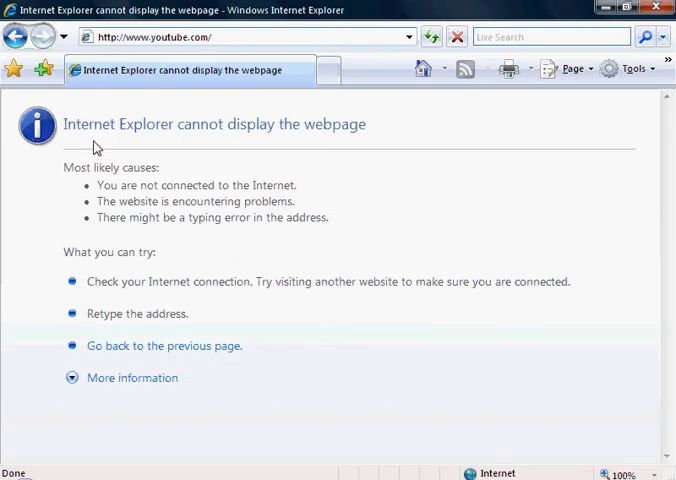
mouse_move(315, 249)
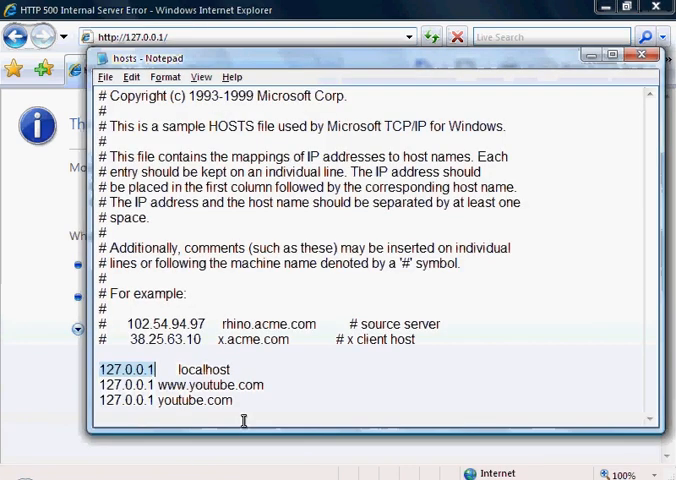
click(265, 400)
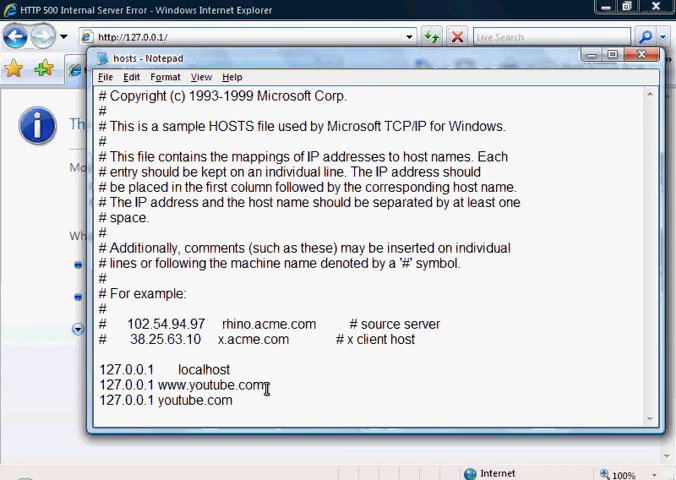
click(262, 400)
text(http://www)
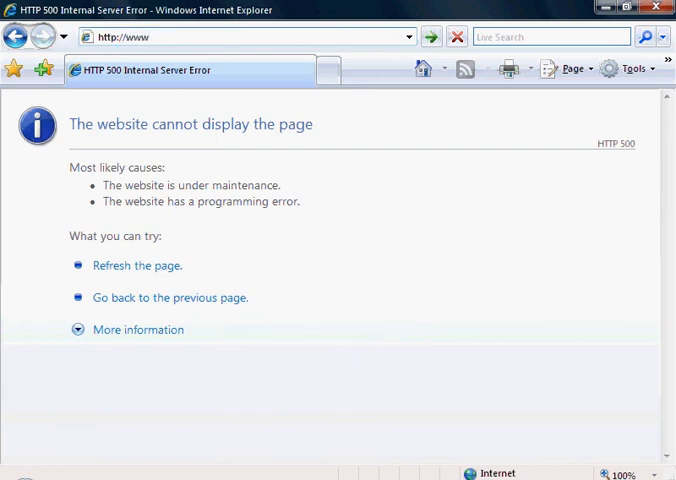
Request youtube.com in Internet Explorer and confirm the page cannot be displayed
text(youtube.com/)
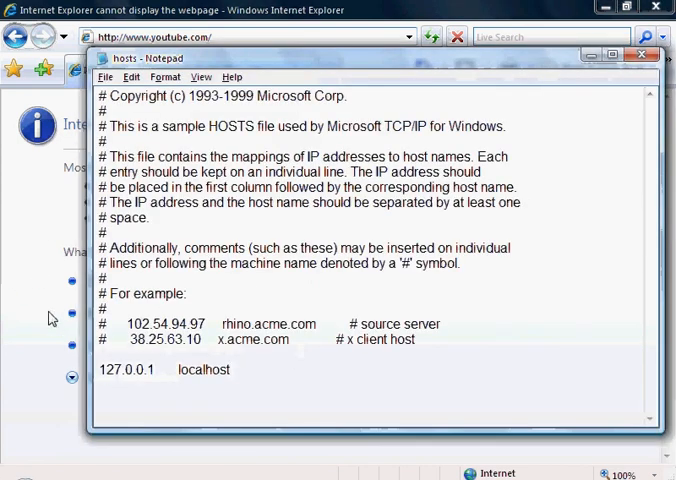
click(643, 57)
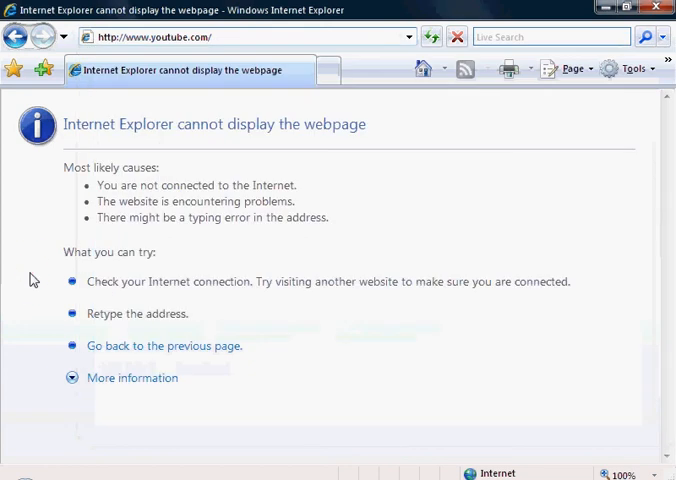